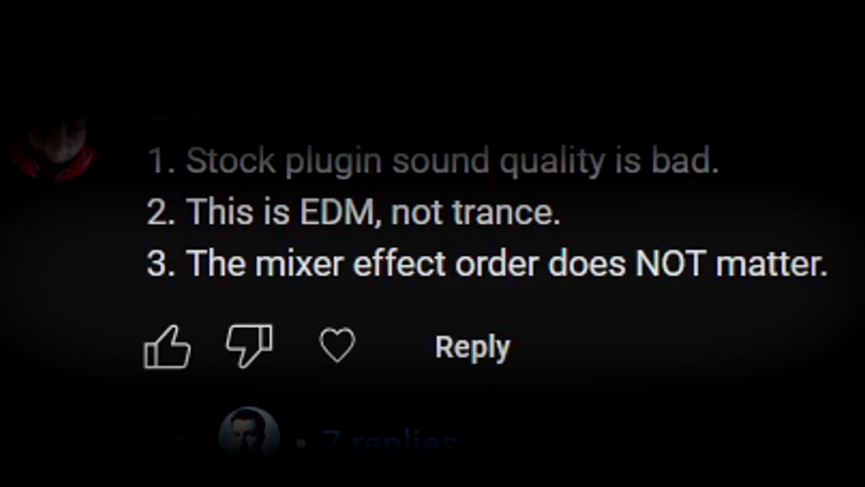
- Switch Kickstart on Insert 5 to a steeper, deeper ducking curve preset
scroll("down", 3)
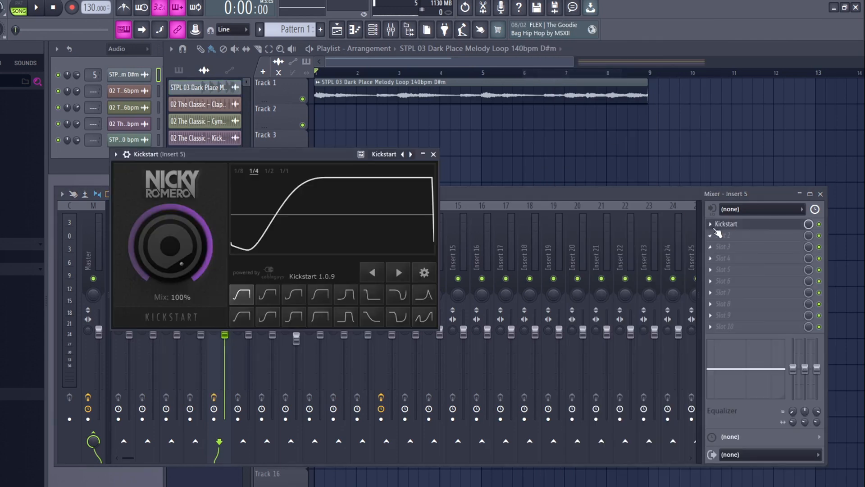
left_click(345, 294)
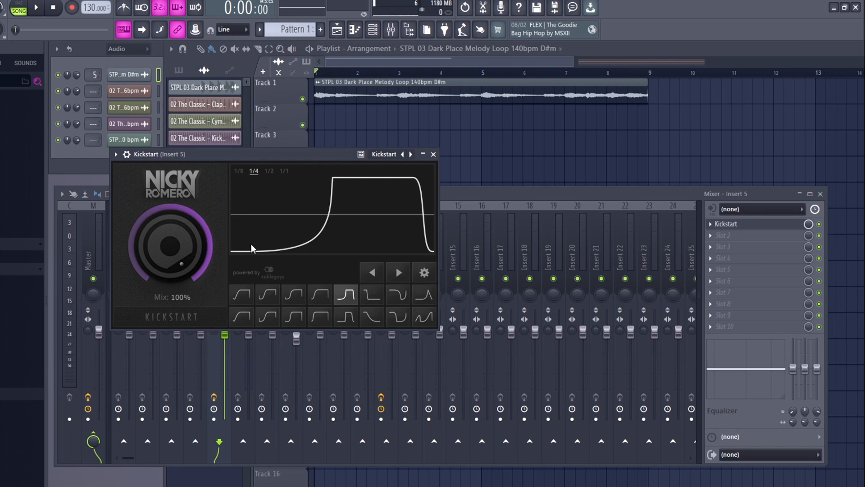
mouse_move(346, 131)
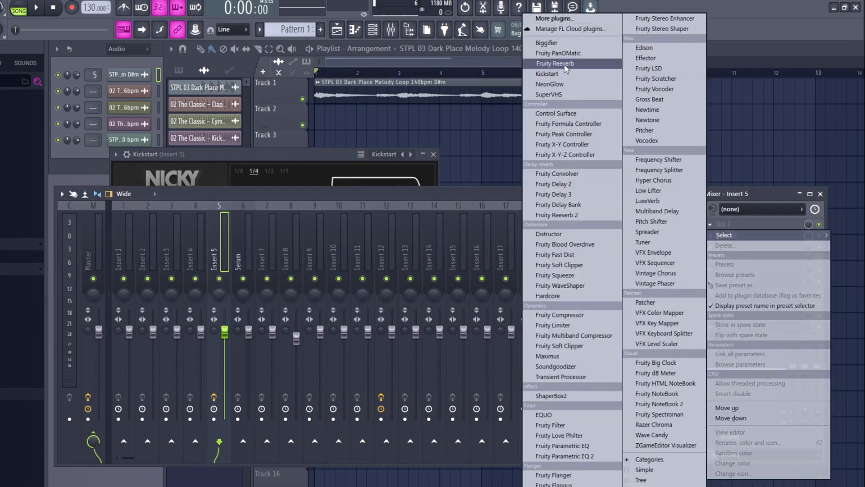
- Add Fruity Reeverb to Insert 5 and place it ahead of Kickstart
left_click(554, 63)
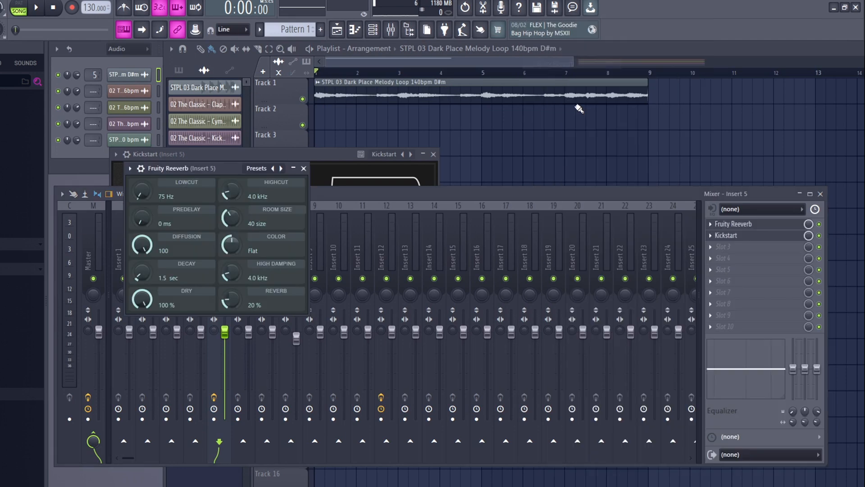
left_click_drag(141, 273, 141, 254)
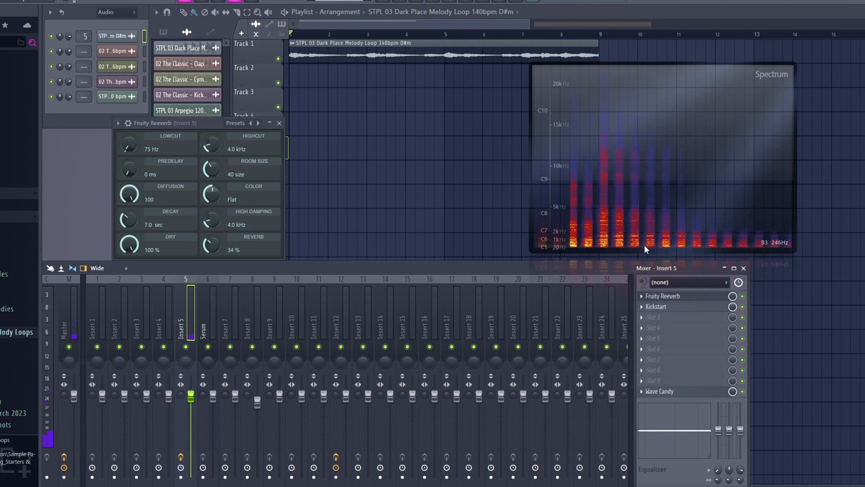
left_click(656, 307)
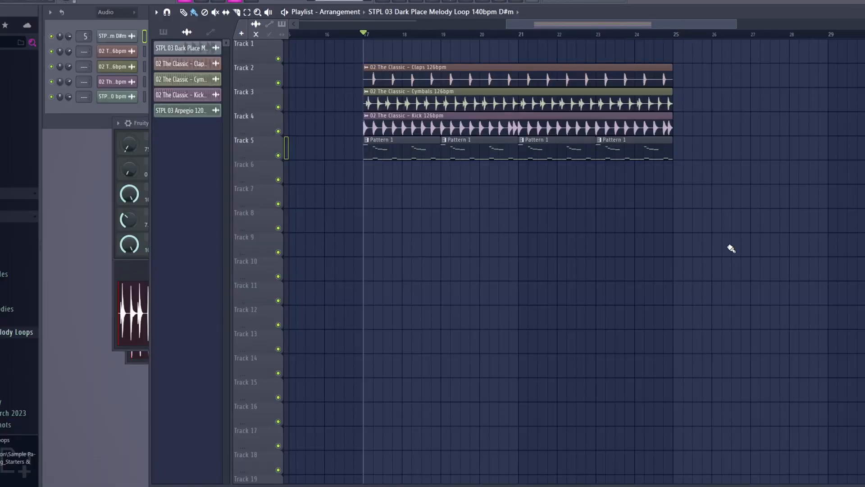
mouse_move(731, 245)
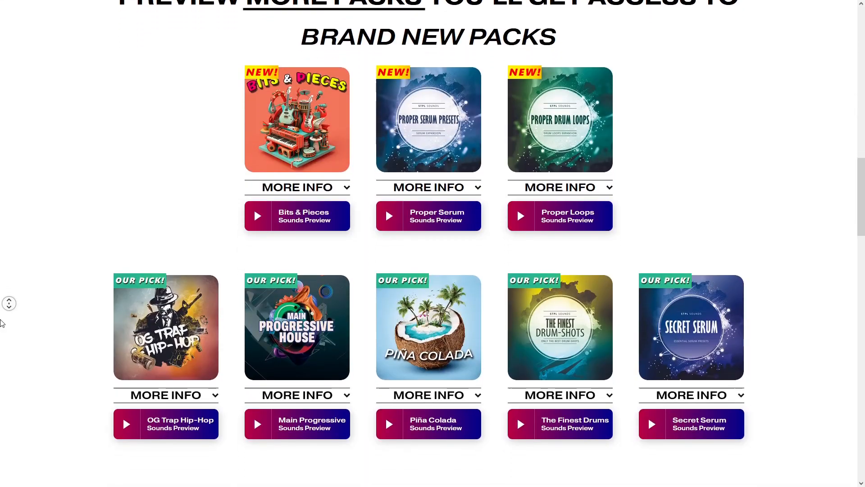
scroll("down", 3)
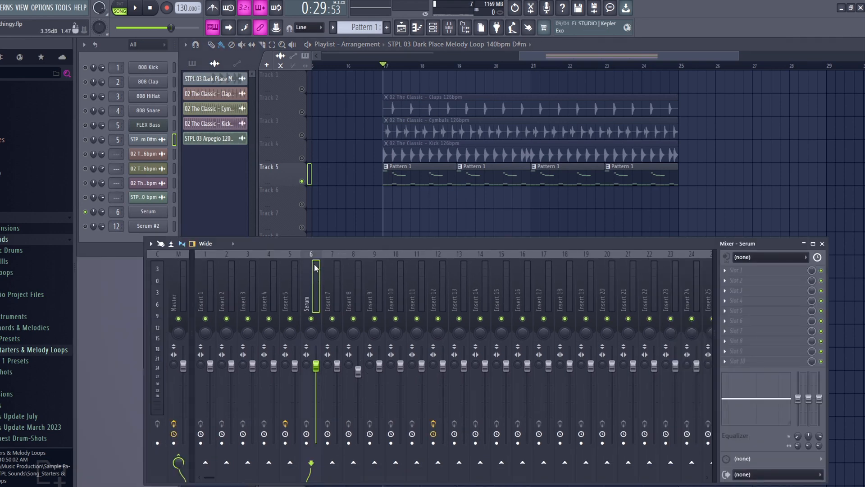
- Select the Serum mixer track to route its output
left_click(135, 8)
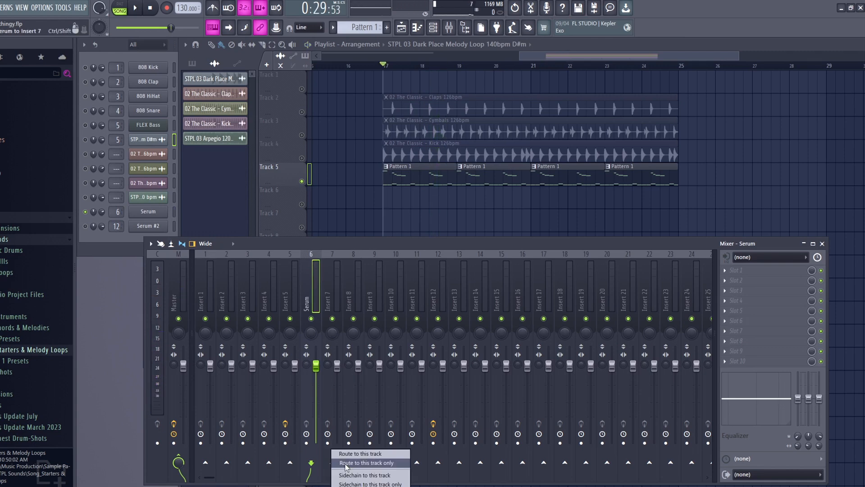
mouse_move(362, 454)
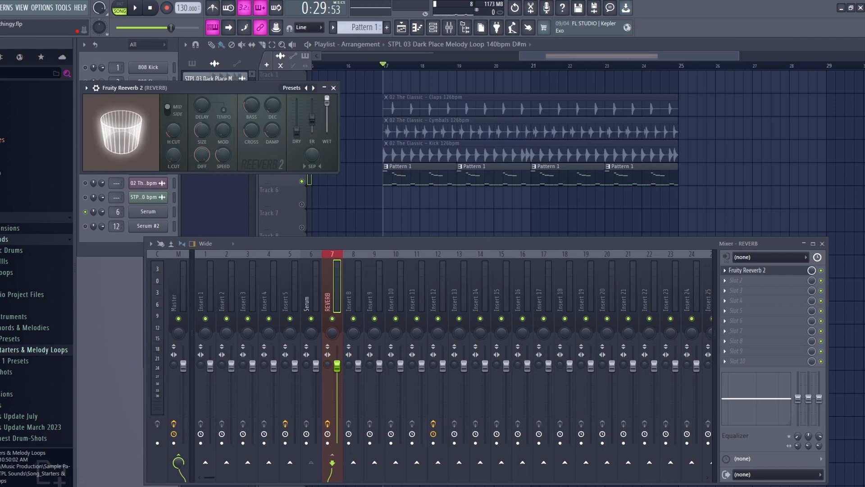
- Close the Fruity Reeverb 2 plugin window on the REVERB track
left_click(333, 88)
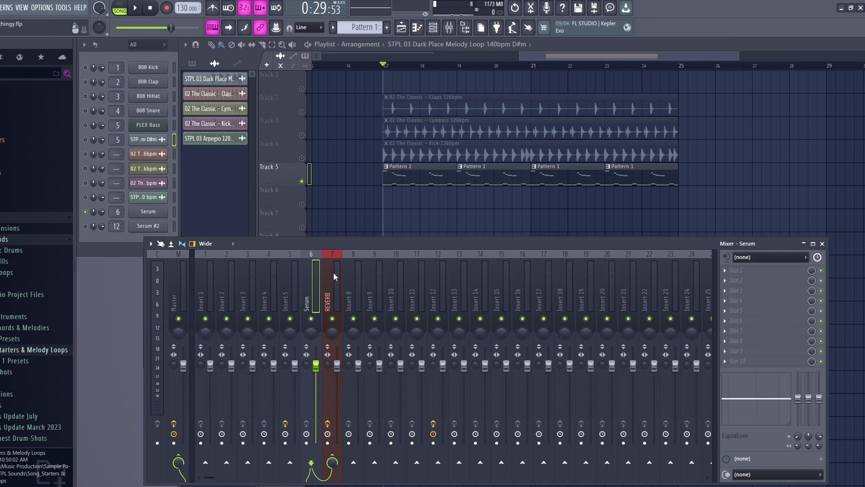
left_click(332, 290)
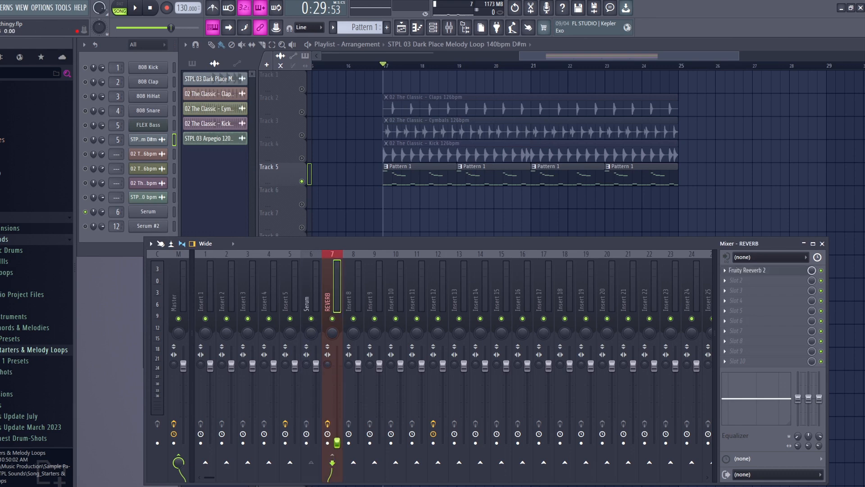
left_click(310, 295)
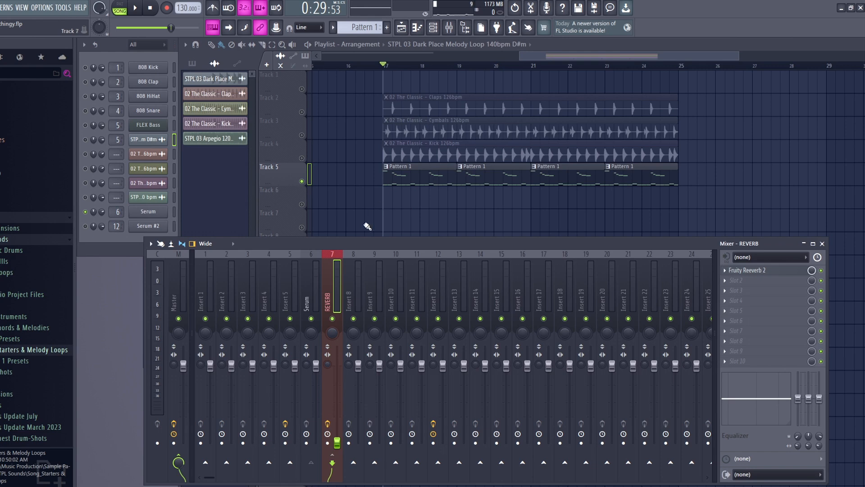
left_click(135, 8)
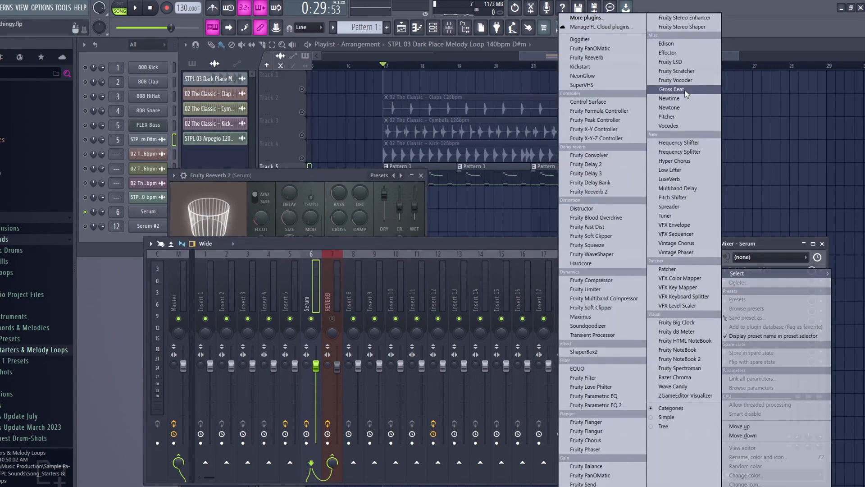
- Add Gross Beat to the Serum track and pick a complex time preset
left_click(671, 89)
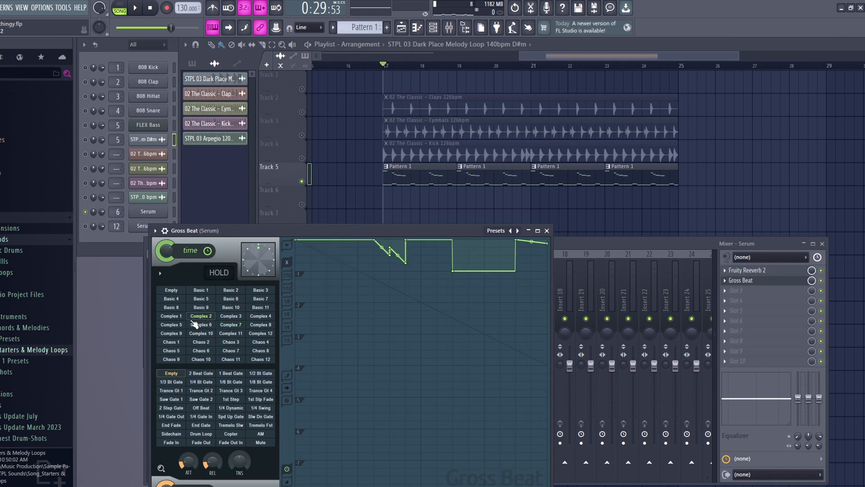
left_click(136, 8)
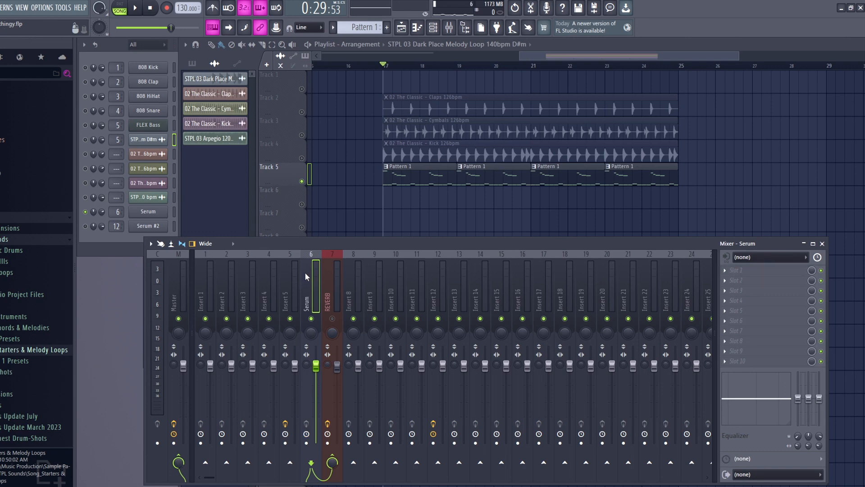
mouse_move(335, 283)
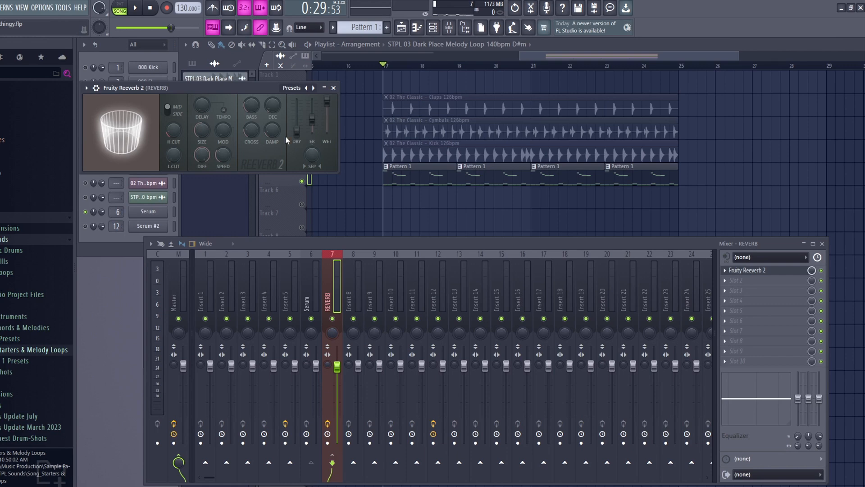
mouse_move(332, 281)
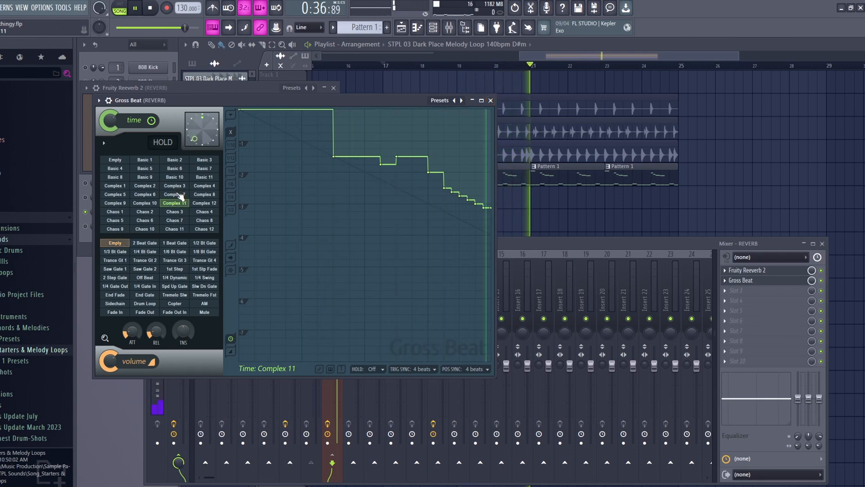
- Close Gross Beat, audition the REVERB chain in playback, then close Fruity Reeverb 2
left_click(203, 185)
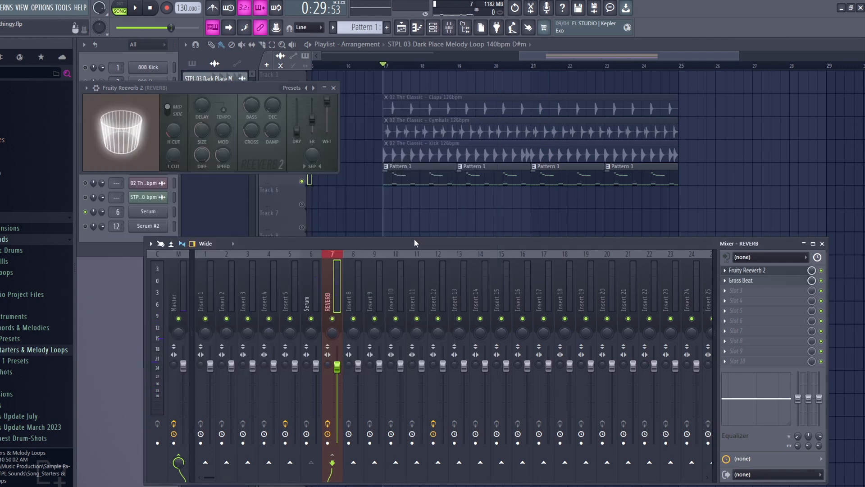
left_click(136, 8)
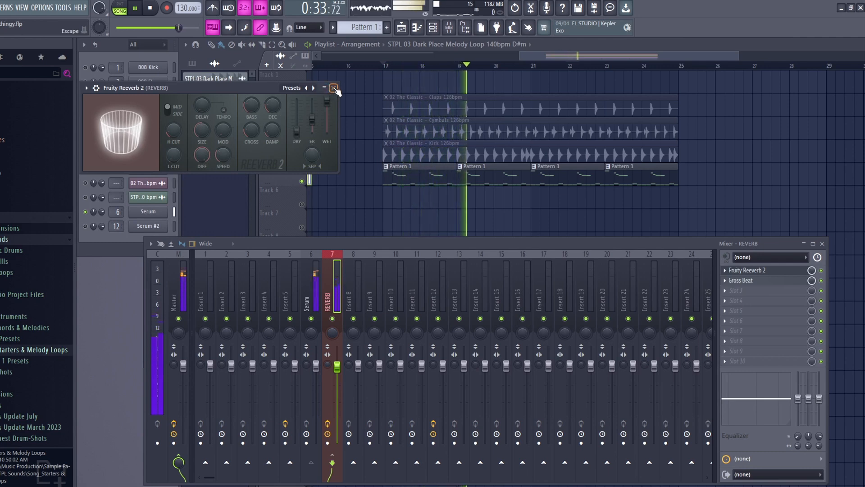
left_click(334, 88)
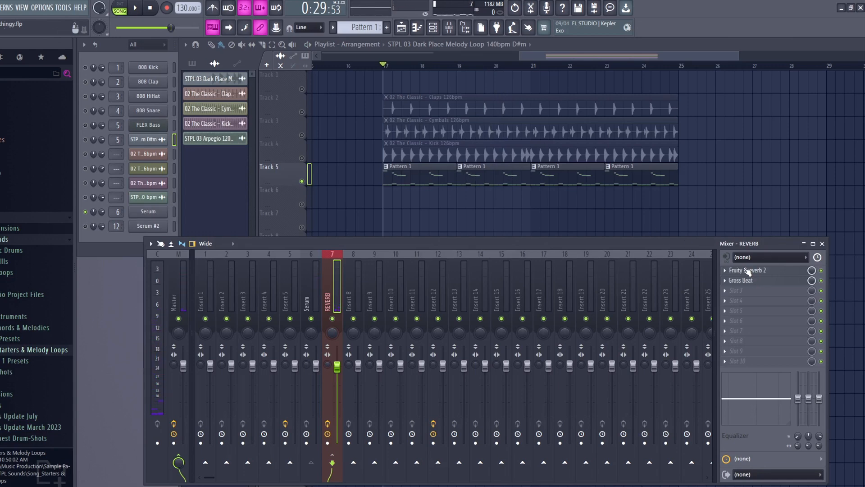
- Add Fruity parametric EQ 2 to slot 3, boosting band 6 near 4 kHz and the high shelf
left_click(767, 270)
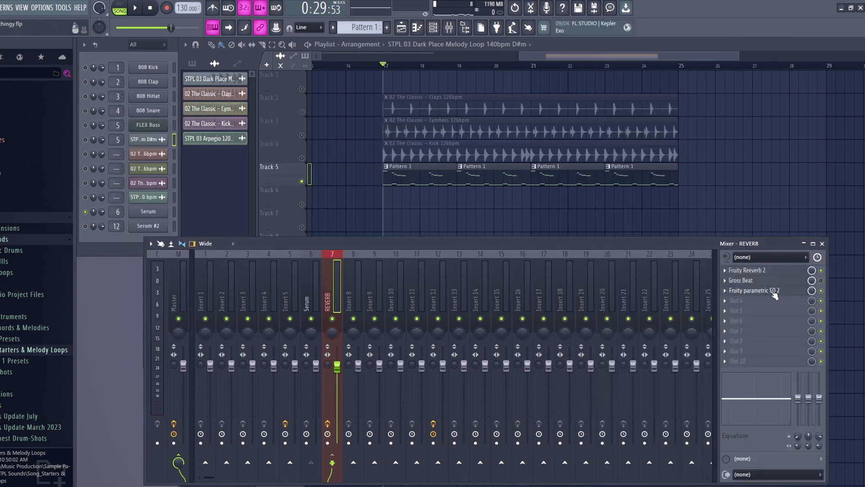
left_click(755, 290)
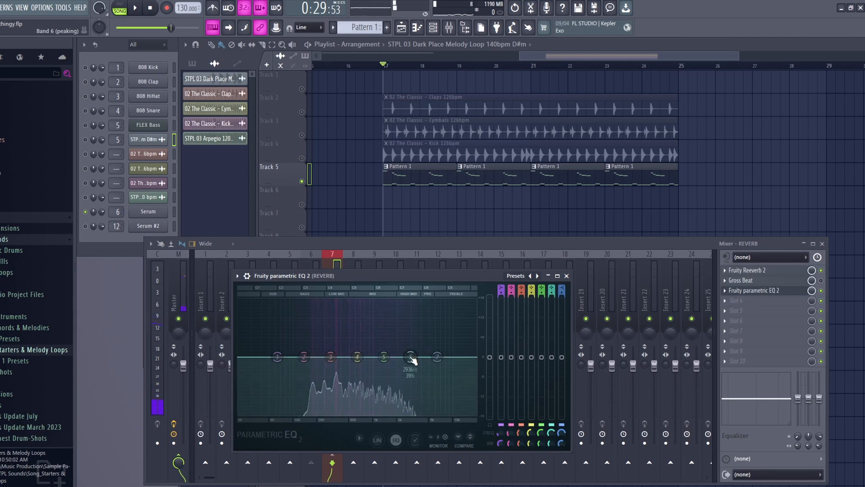
left_click_drag(410, 358, 421, 339)
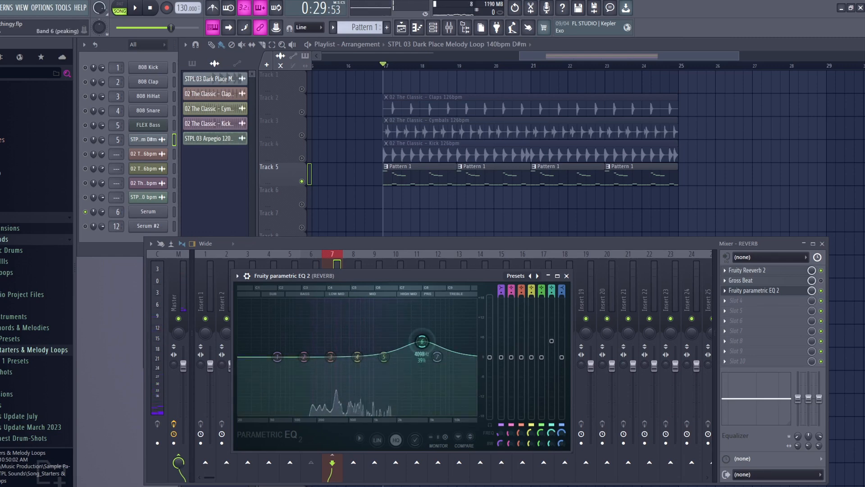
left_click_drag(421, 340, 433, 312)
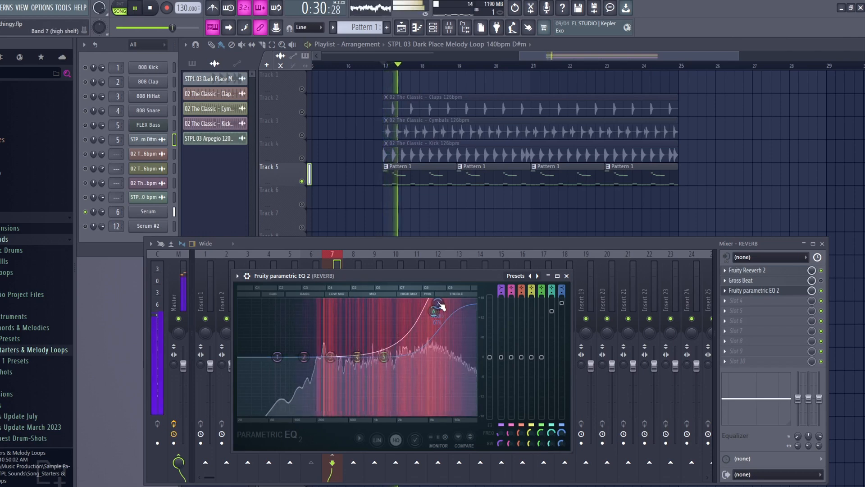
- Shape a low cut in the EQ and audition it during playback
left_click_drag(438, 305, 435, 373)
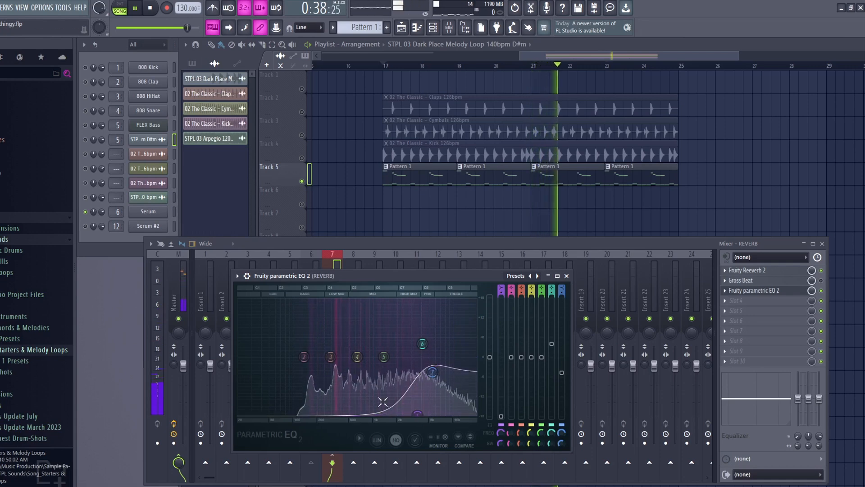
left_click_drag(330, 357, 330, 357)
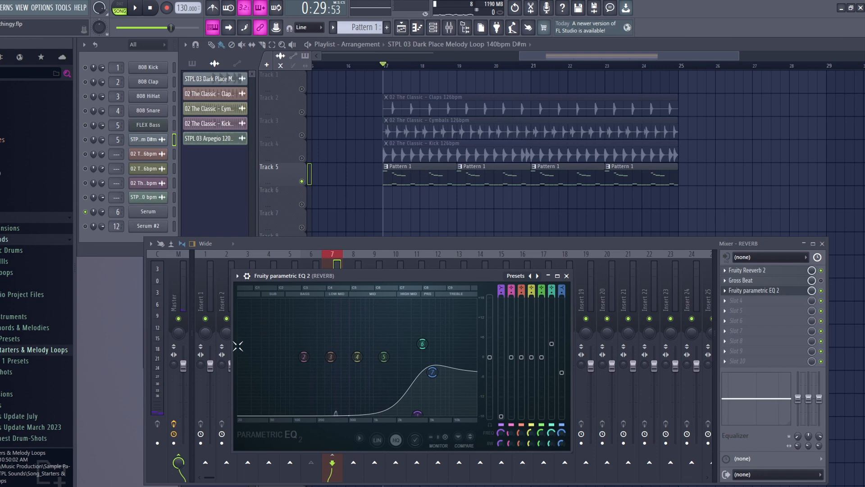
left_click(136, 8)
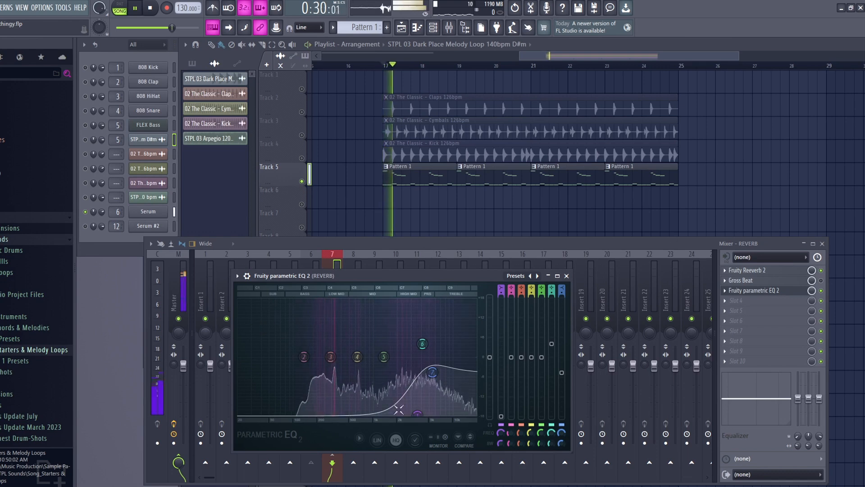
left_click_drag(422, 344, 423, 344)
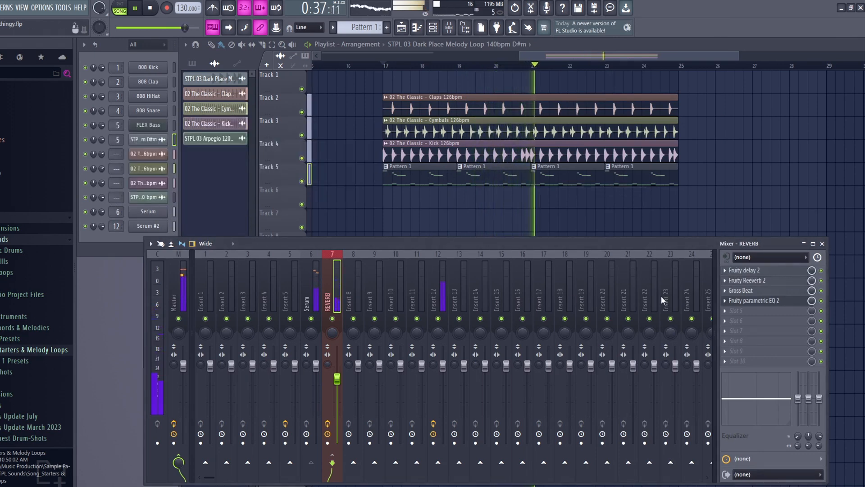
- Reopen the Fruity Reeverb 2 settings on the REVERB track
left_click(748, 279)
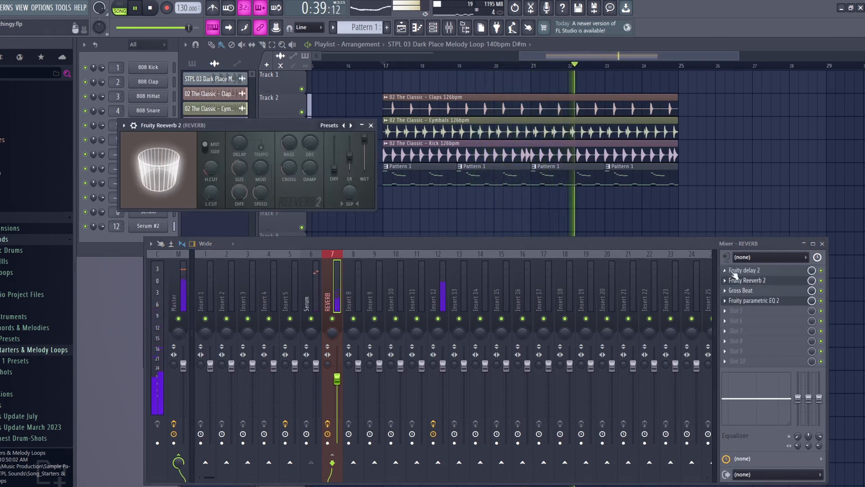